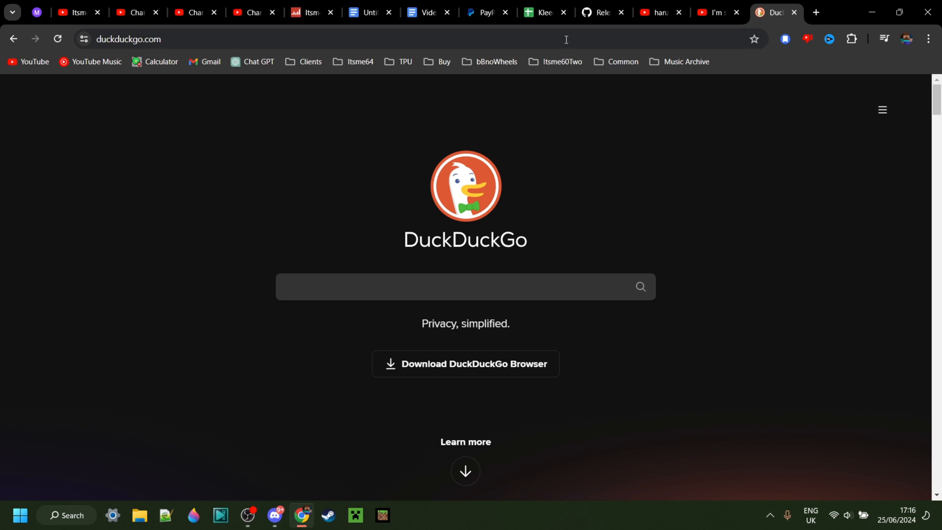
{"action": "type", "text": "https://flarialbackup.ashank.tech/installer.exe"}
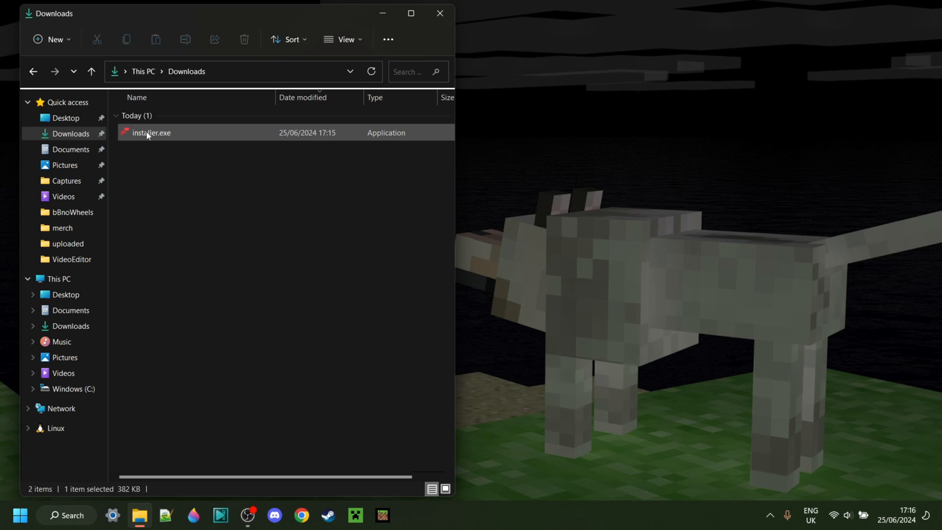
{"action": "mouse_move", "coordinate": [155, 139]}
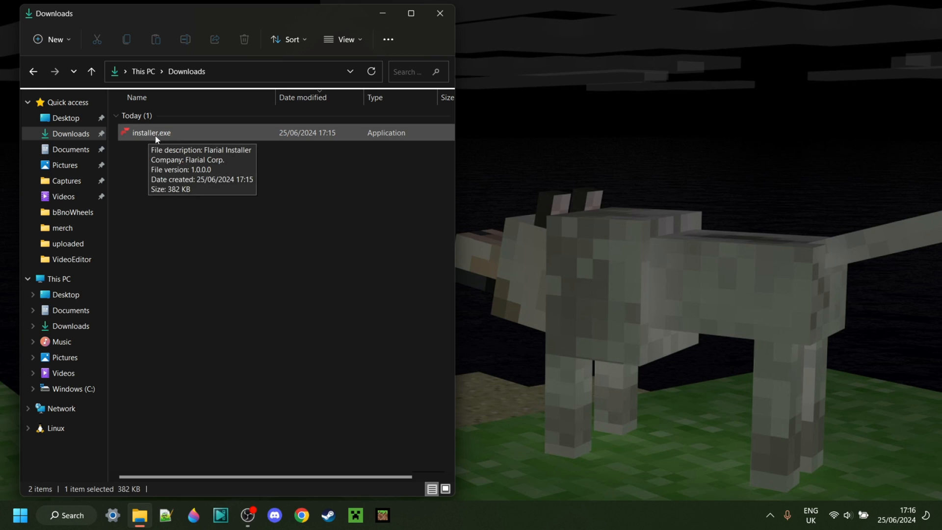
Run installer.exe from Downloads, then delete the installer file
{"action": "double_click", "coordinate": [151, 132]}
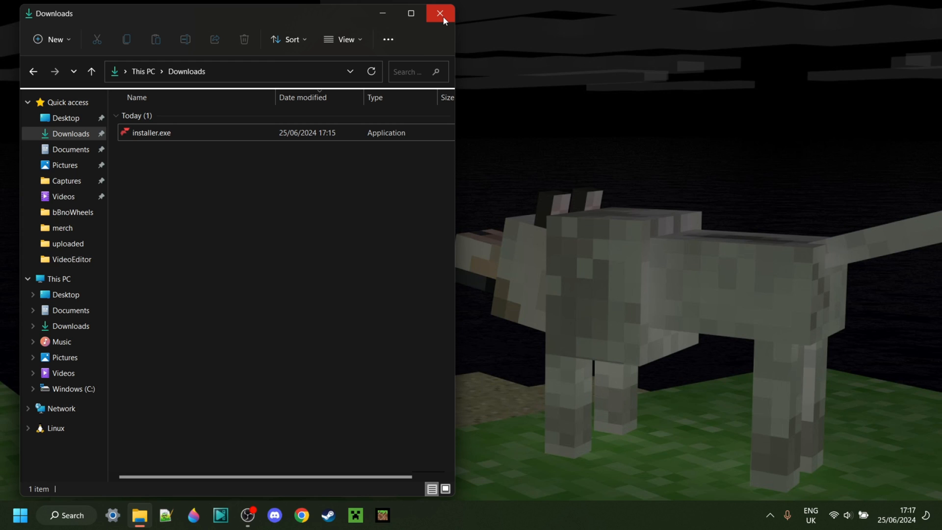
{"action": "left_click", "coordinate": [151, 133]}
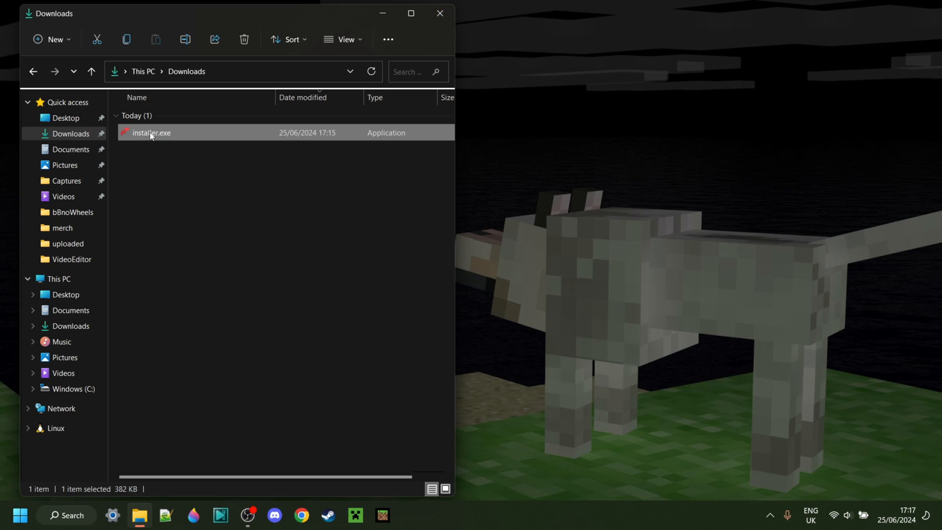
{"action": "right_click", "coordinate": [150, 132]}
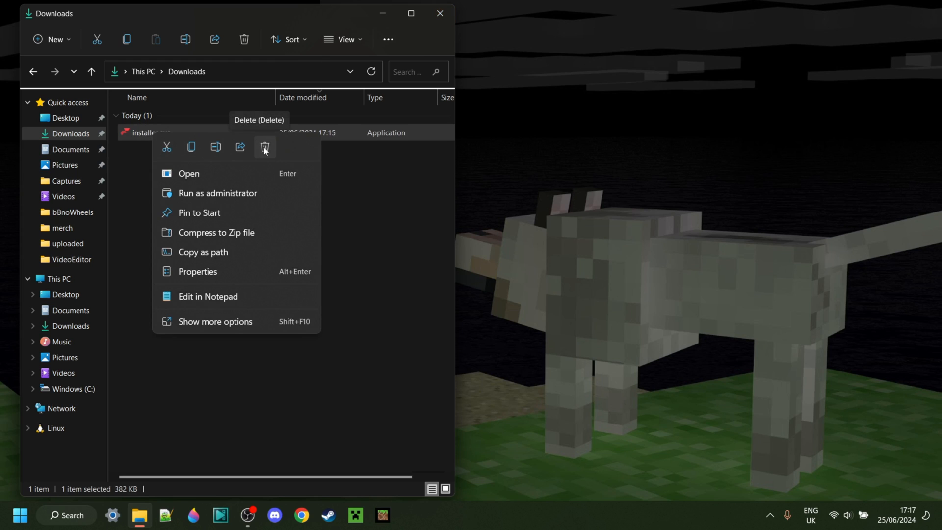
{"action": "left_click", "coordinate": [265, 147]}
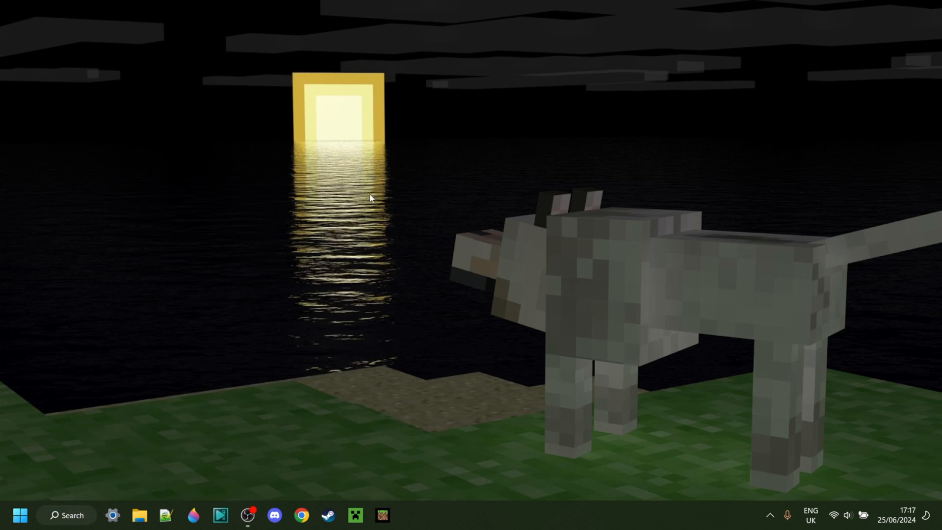
Start Minecraft with Flarial injected from the Flarial Client launcher
{"action": "left_click", "coordinate": [409, 515]}
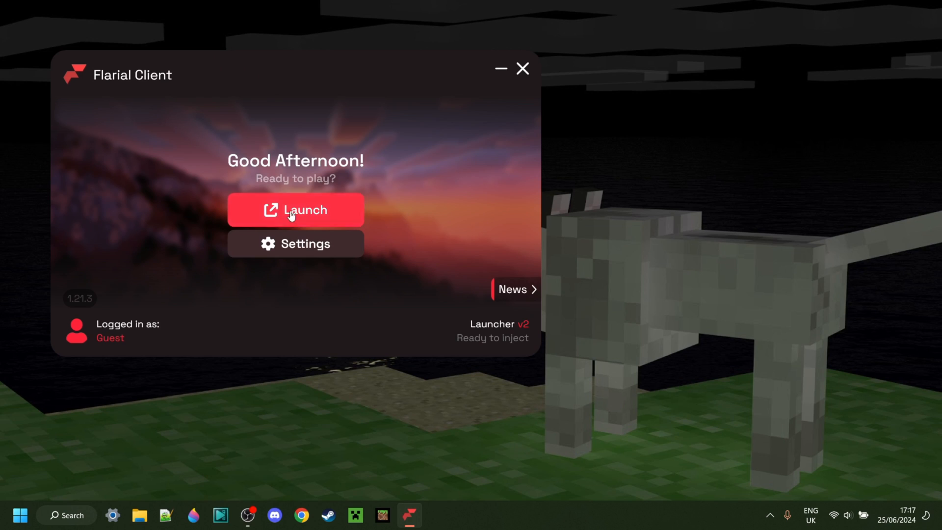
{"action": "mouse_move", "coordinate": [471, 153]}
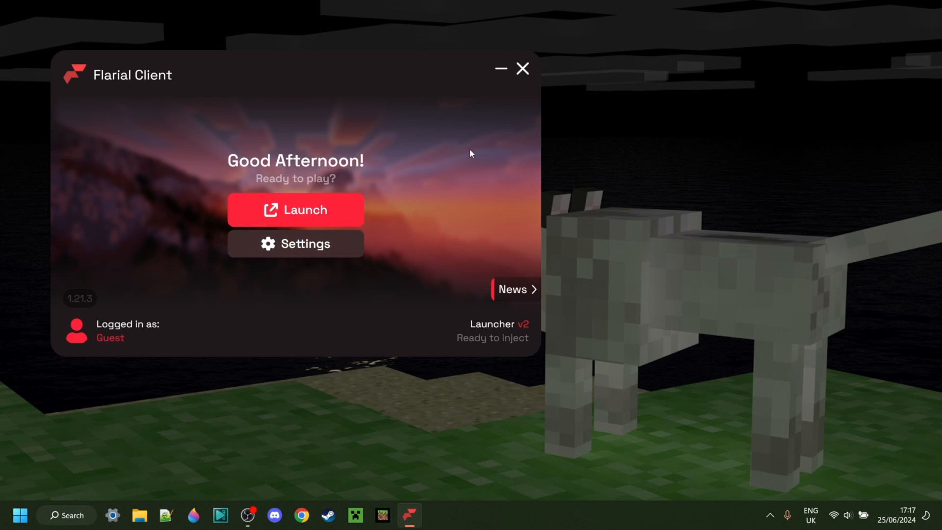
{"action": "left_click", "coordinate": [295, 210]}
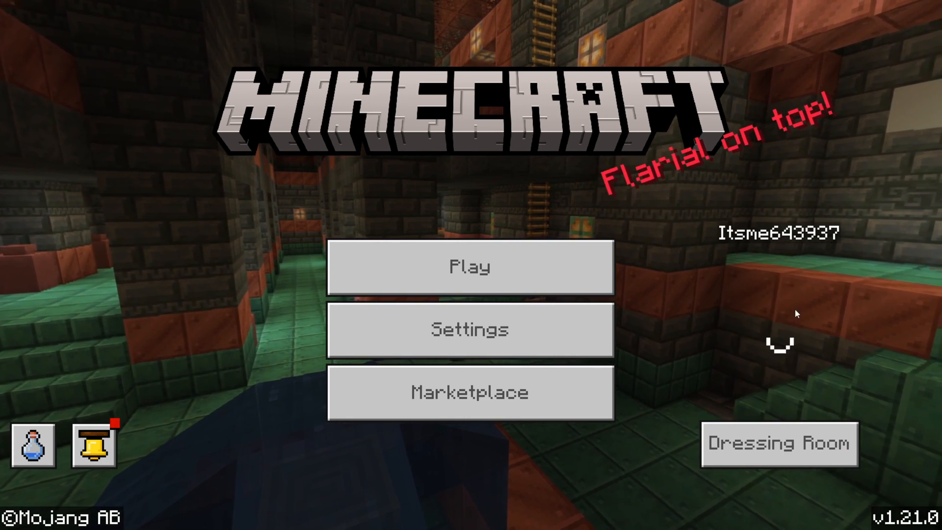
Choose Play on the Minecraft title screen to load a world
{"action": "left_click", "coordinate": [469, 267]}
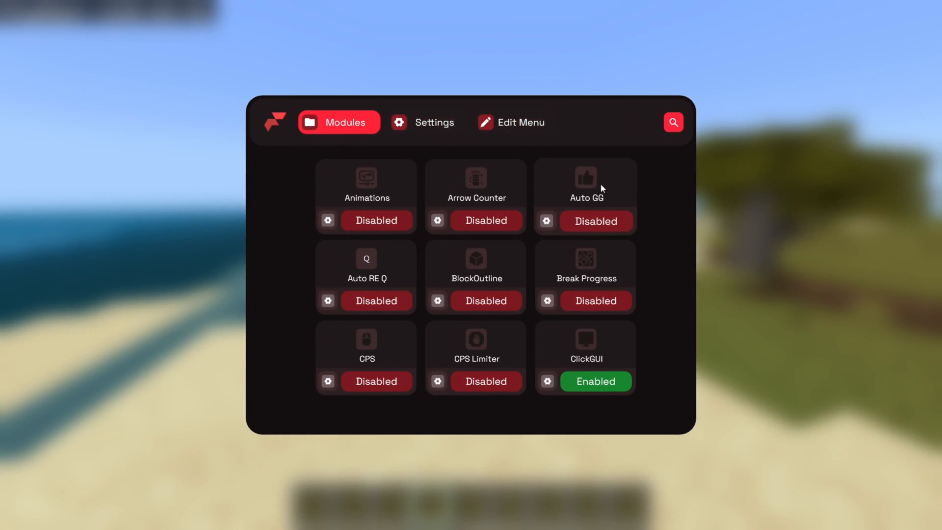
{"action": "mouse_move", "coordinate": [661, 351]}
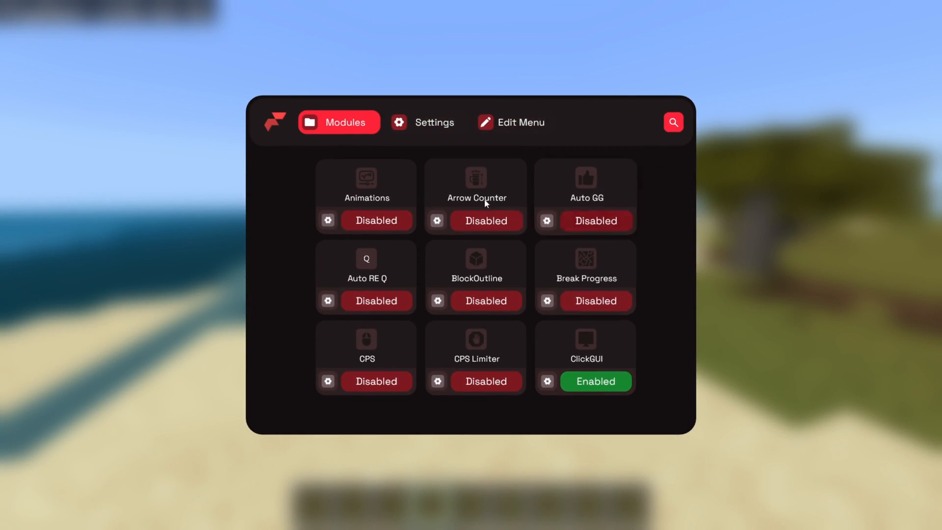
{"action": "mouse_move", "coordinate": [496, 187]}
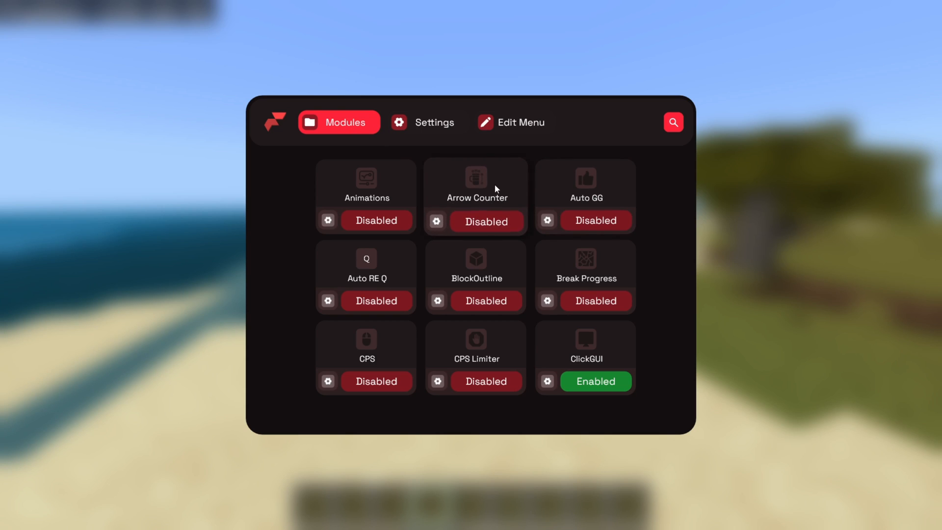
{"action": "scroll", "scroll_direction": "down", "scroll_amount": 3}
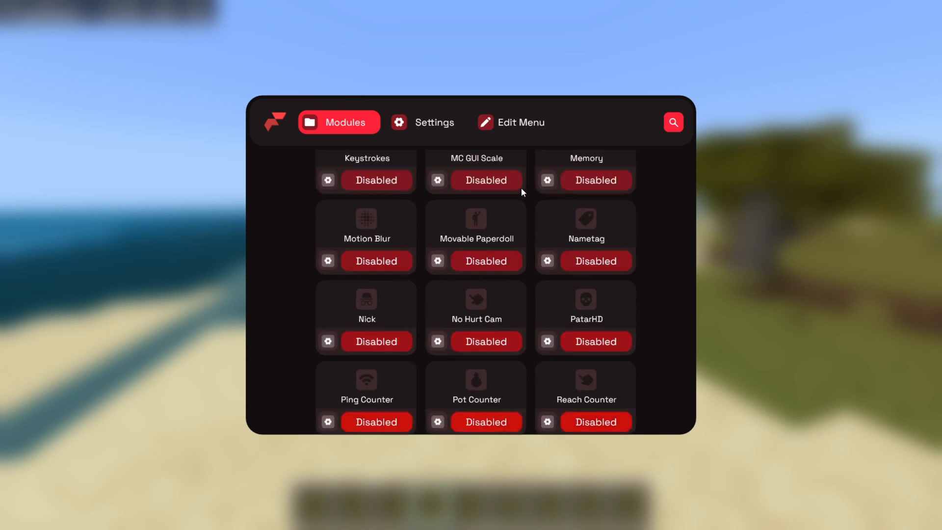
{"action": "scroll", "scroll_direction": "down", "scroll_amount": 3}
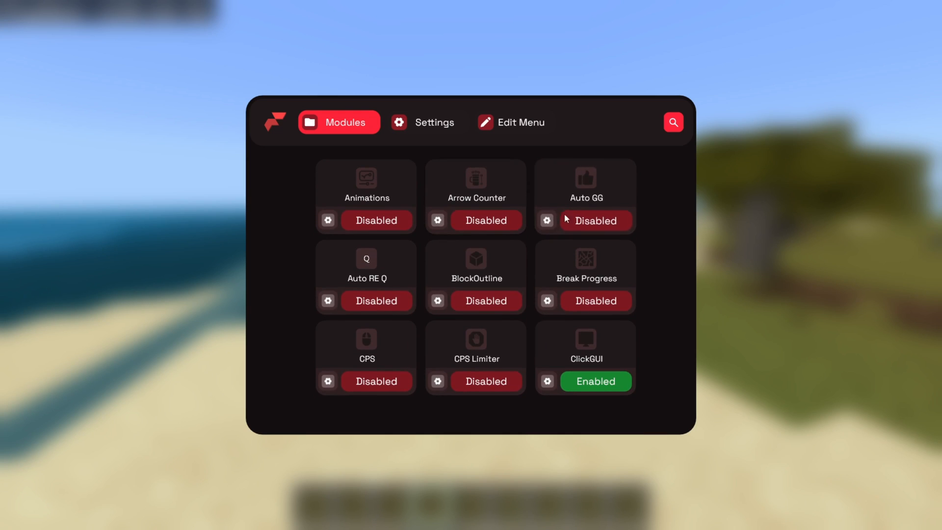
{"action": "scroll", "scroll_direction": "down", "scroll_amount": 3}
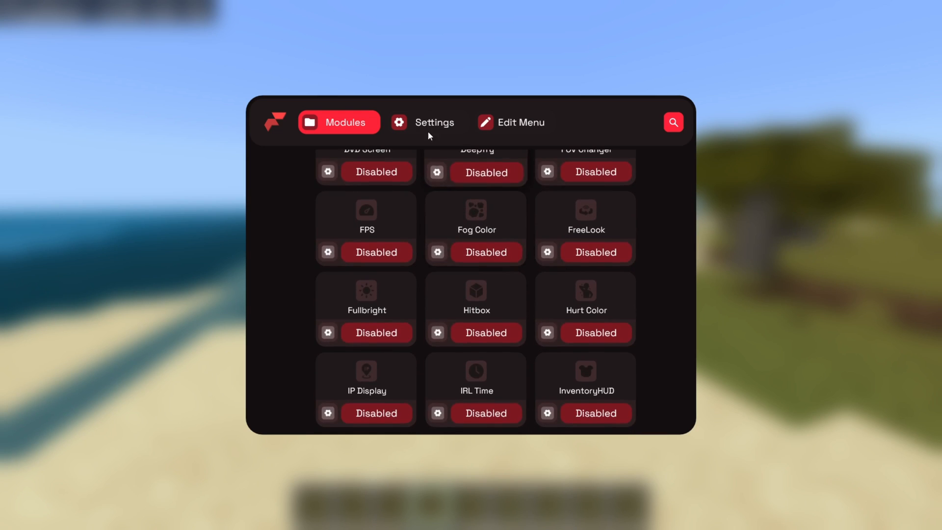
{"action": "left_click", "coordinate": [423, 122]}
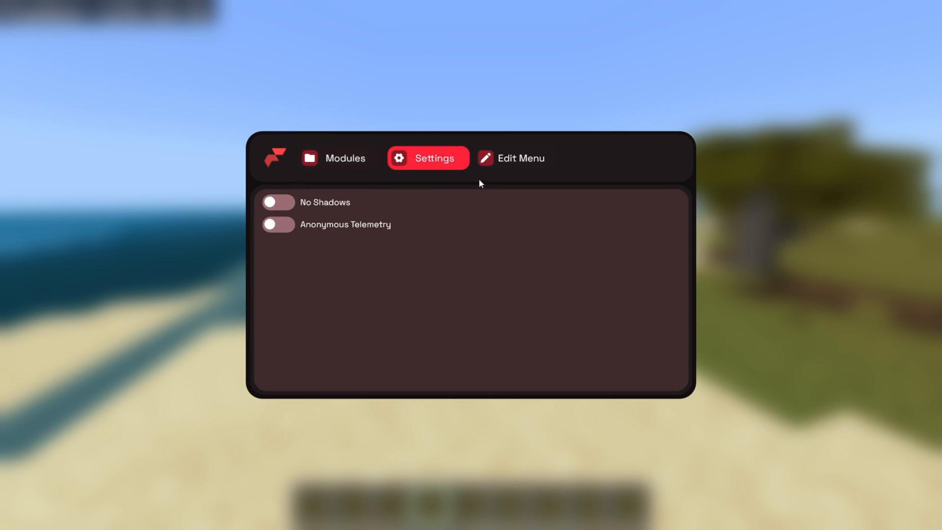
{"action": "mouse_move", "coordinate": [511, 163]}
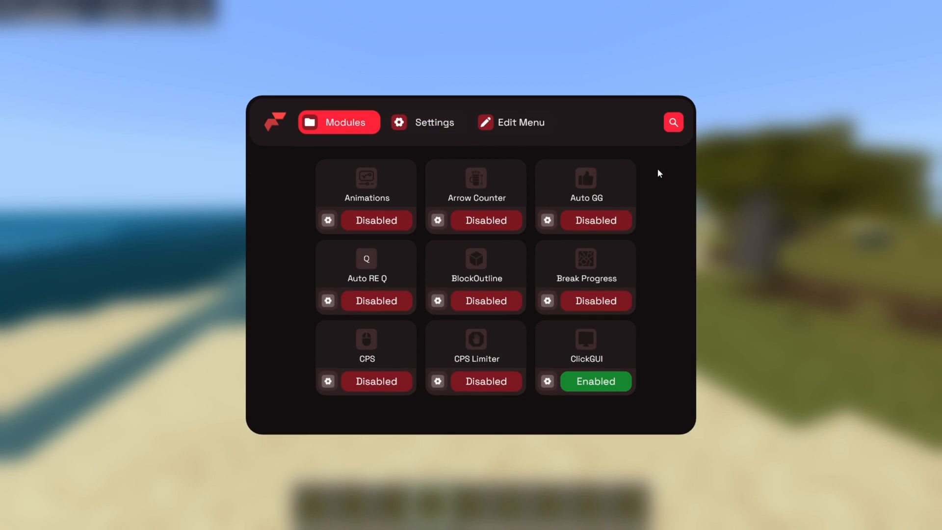
{"action": "left_click", "coordinate": [375, 221]}
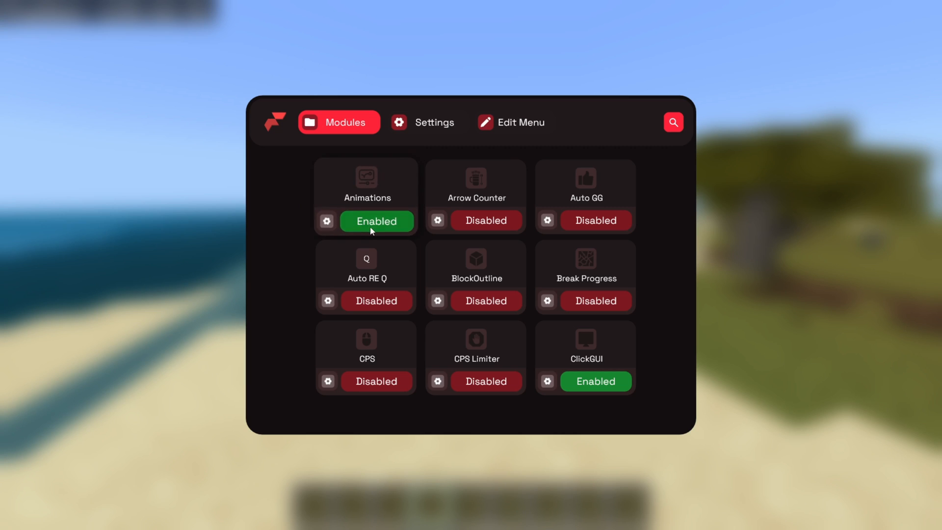
{"action": "left_click", "coordinate": [377, 222]}
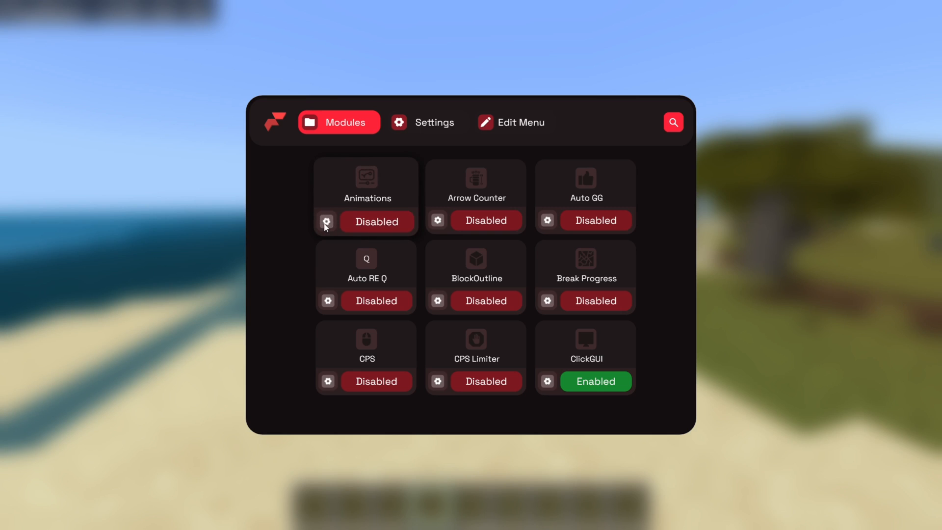
{"action": "left_click", "coordinate": [422, 122]}
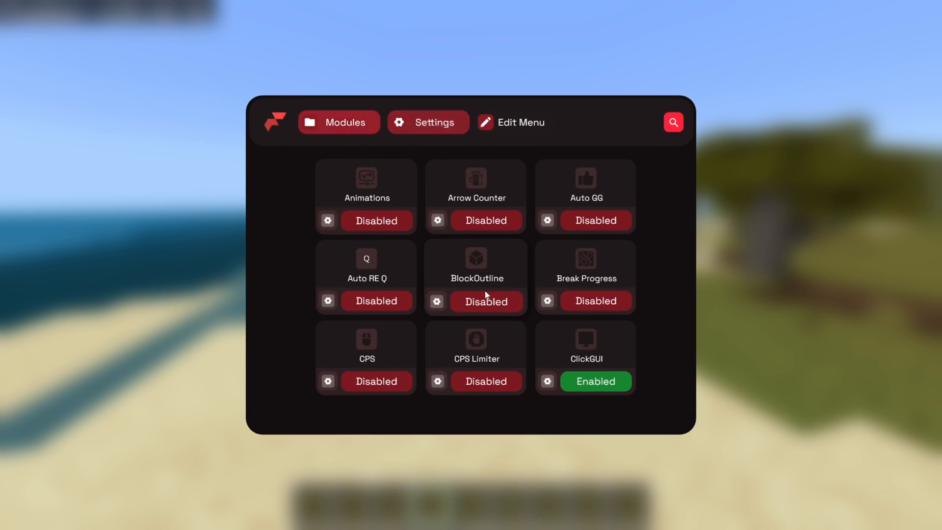
{"action": "left_click", "coordinate": [428, 123]}
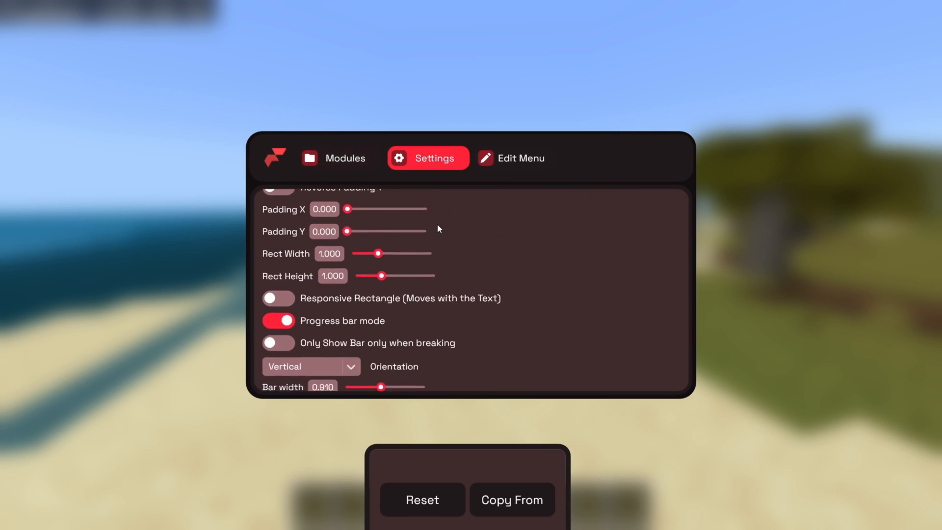
{"action": "left_click", "coordinate": [338, 158]}
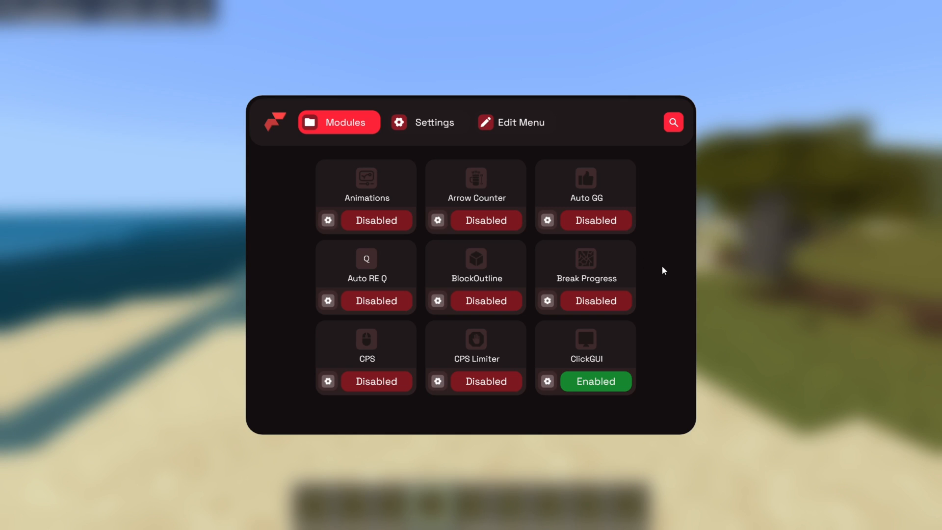
{"action": "scroll", "scroll_direction": "down", "scroll_amount": 3}
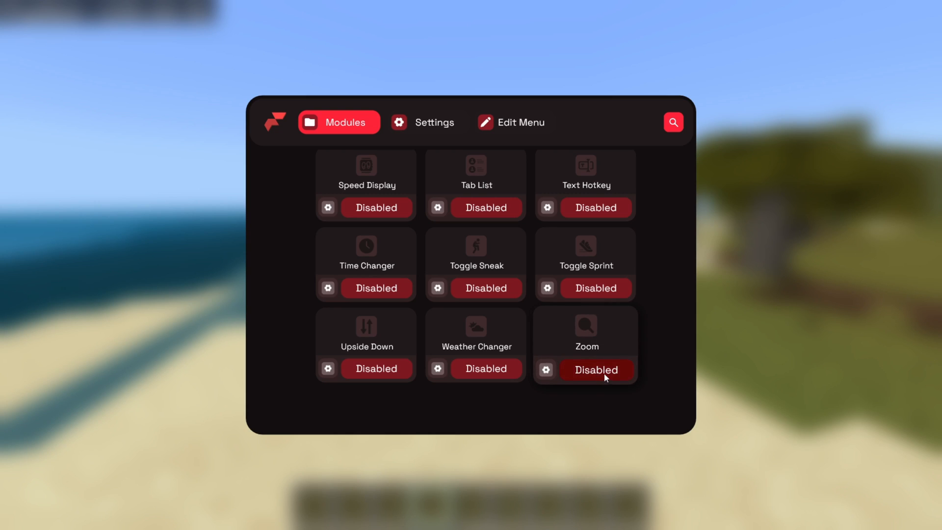
Enable the coordinates module in the Flarial Modules list
{"action": "left_click", "coordinate": [595, 369]}
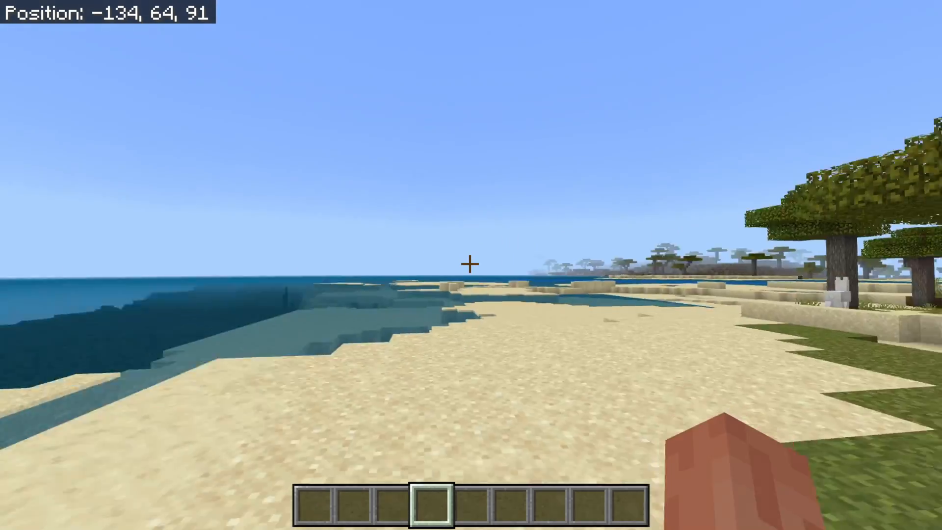
{"action": "mouse_move", "coordinate": [471, 265]}
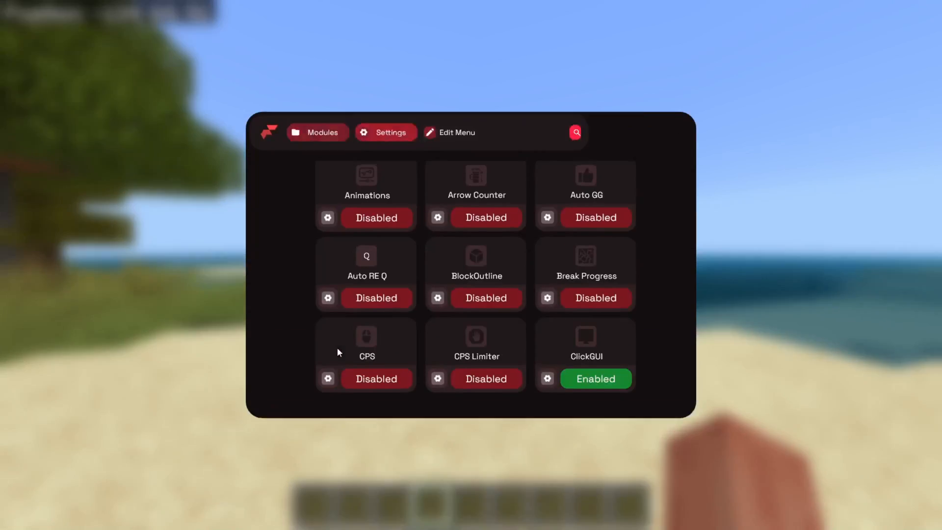
{"action": "scroll", "scroll_direction": "down", "scroll_amount": 3}
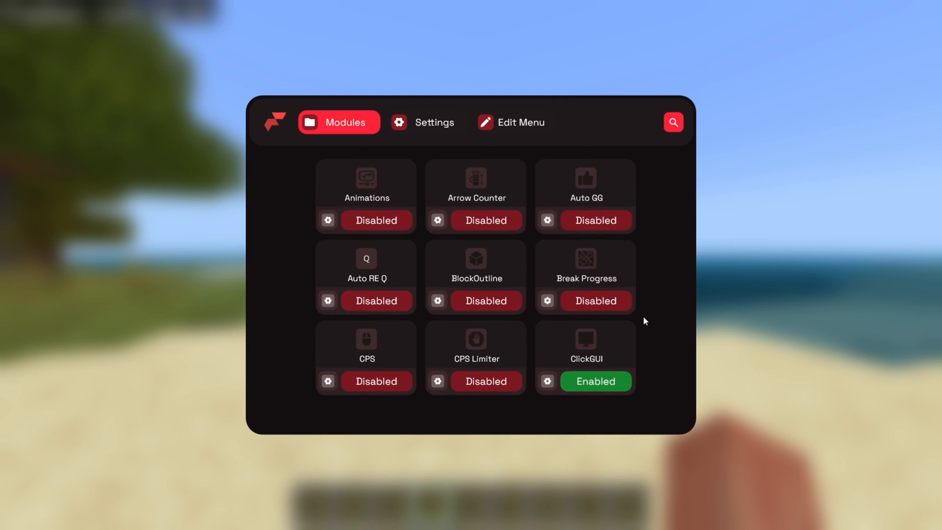
{"action": "mouse_move", "coordinate": [367, 181]}
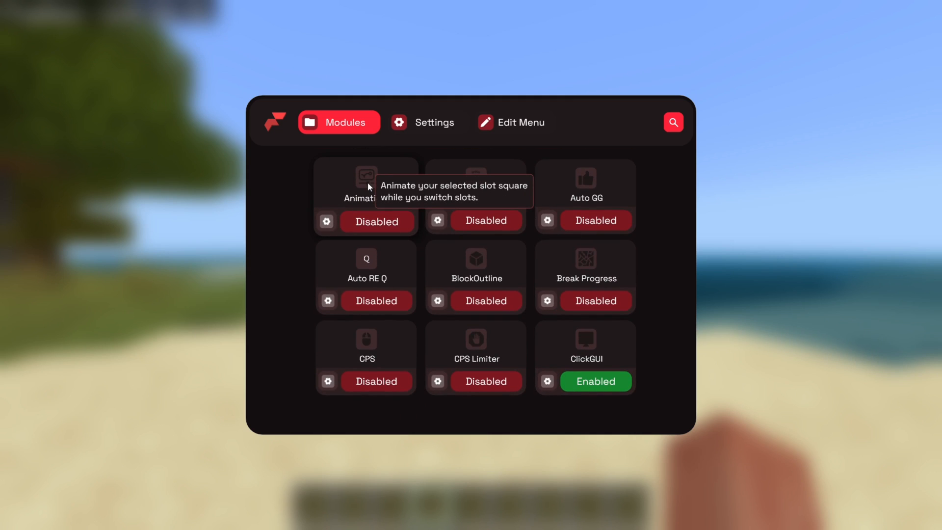
{"action": "mouse_move", "coordinate": [295, 222]}
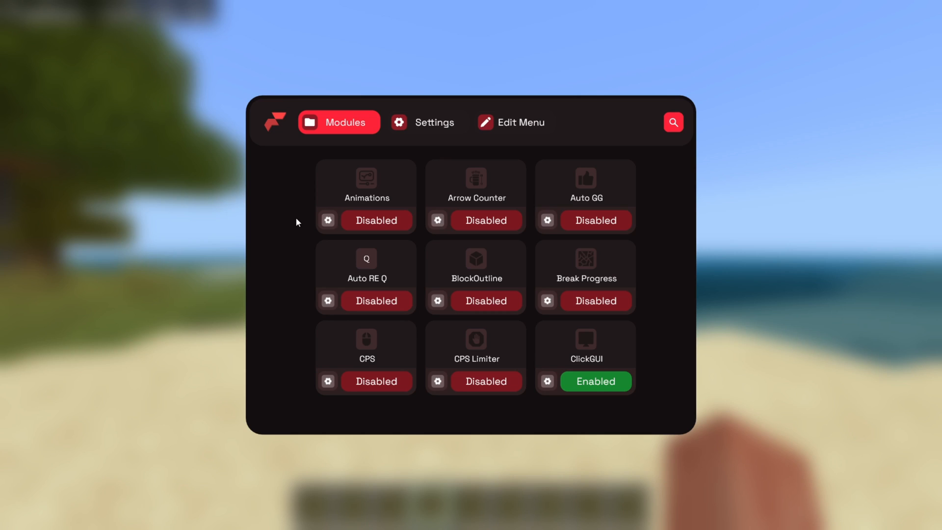
{"action": "mouse_move", "coordinate": [608, 199]}
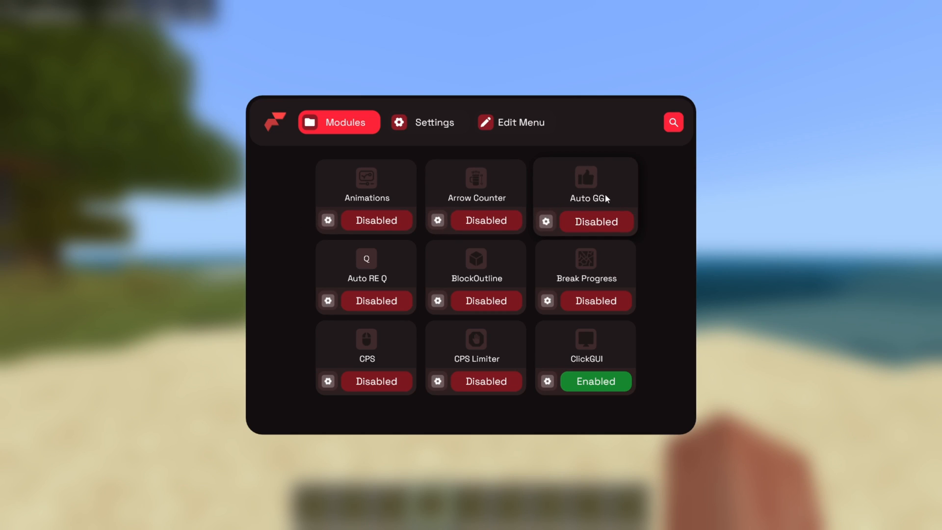
{"action": "scroll", "scroll_direction": "down", "scroll_amount": 3}
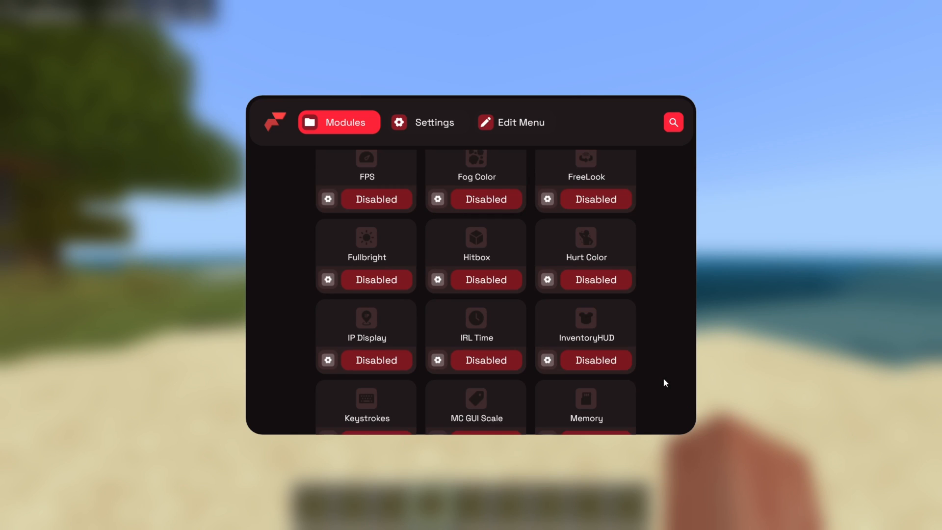
{"action": "mouse_move", "coordinate": [672, 351]}
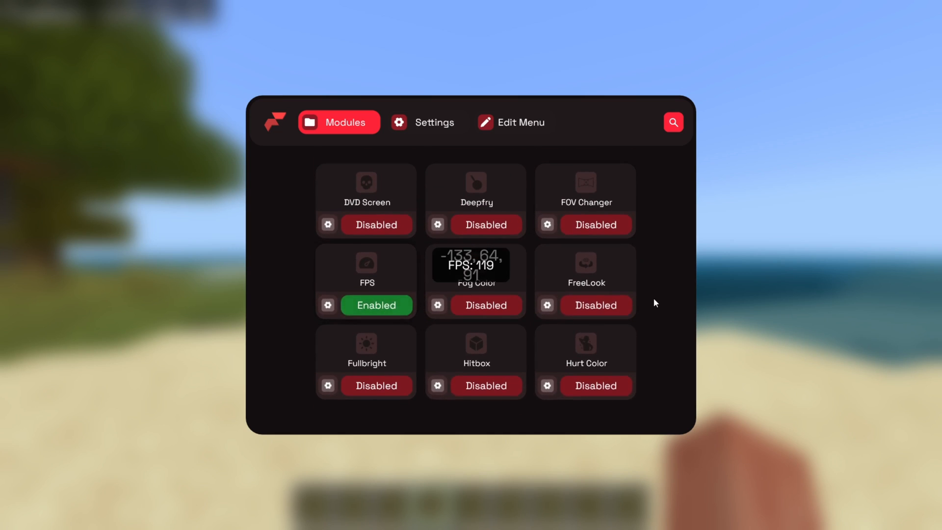
Switch the FPS module from Disabled to Enabled
{"action": "left_click", "coordinate": [595, 362]}
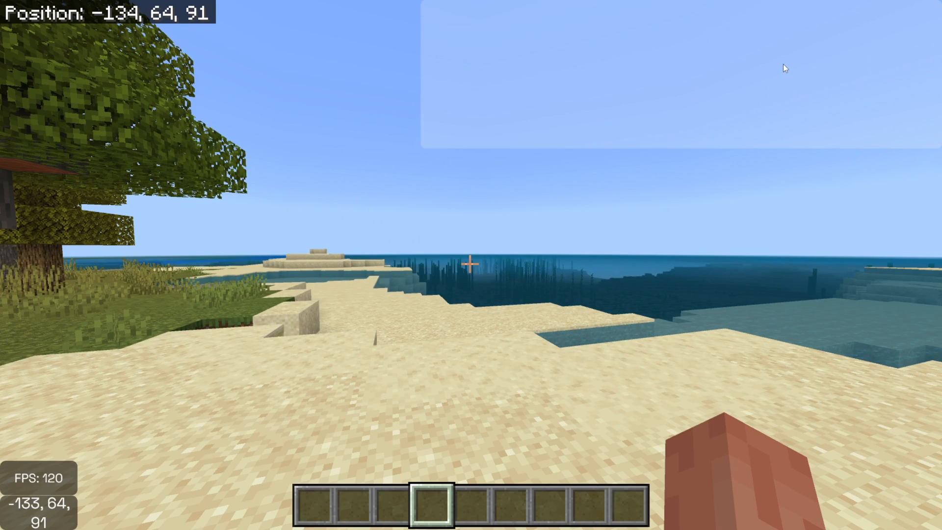
{"action": "mouse_move", "coordinate": [649, 166]}
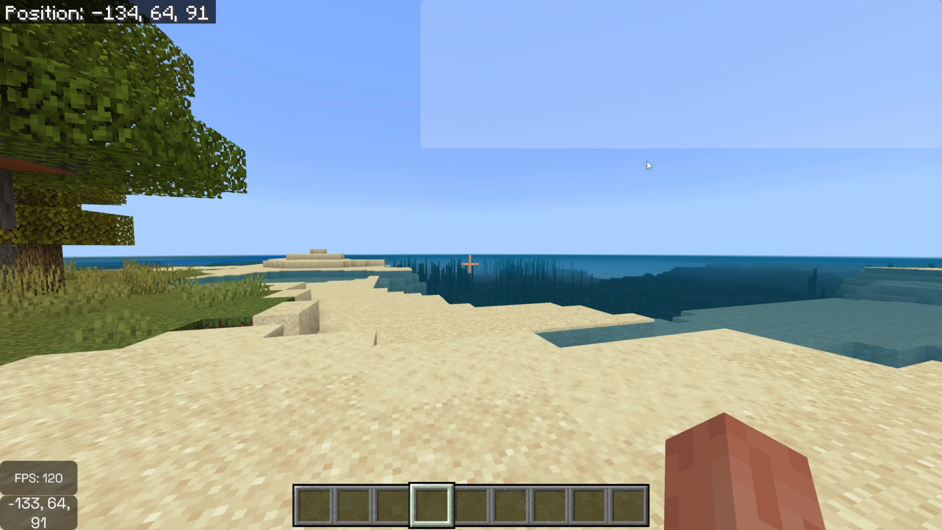
{"action": "mouse_move", "coordinate": [757, 286]}
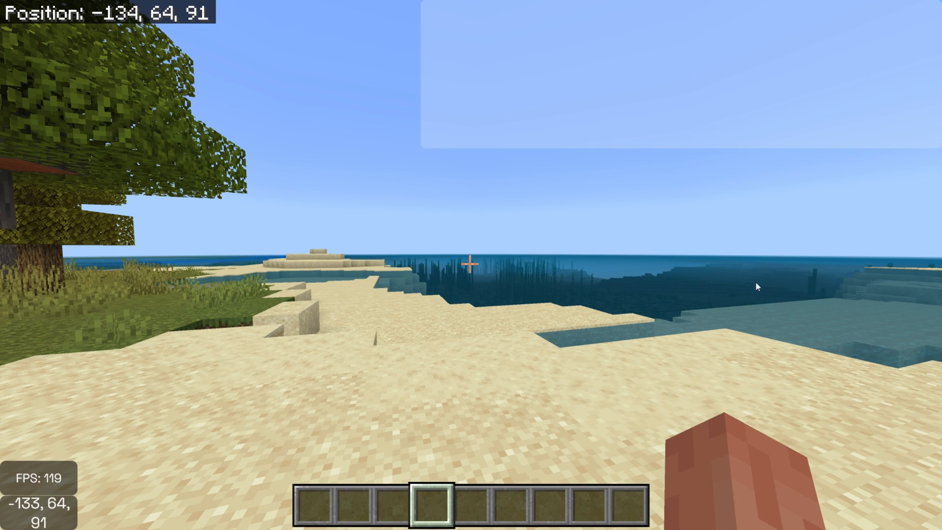
{"action": "mouse_move", "coordinate": [334, 354]}
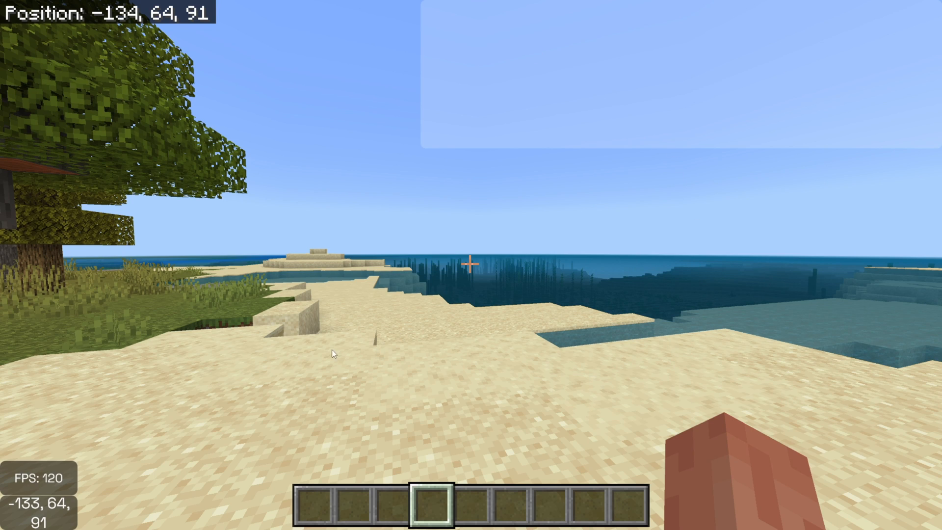
{"action": "mouse_move", "coordinate": [492, 229]}
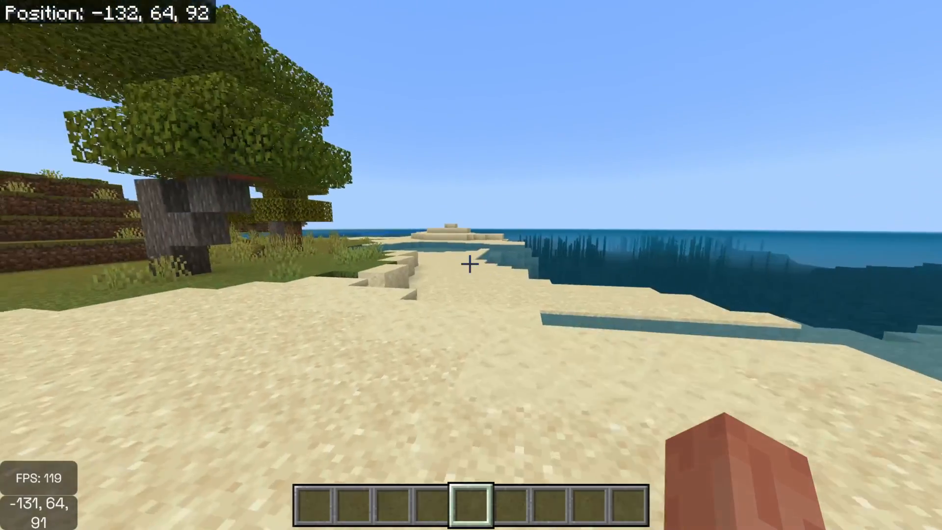
Open and close the inventory to check worn armour for the Armor HUD
{"action": "key", "text": "e"}
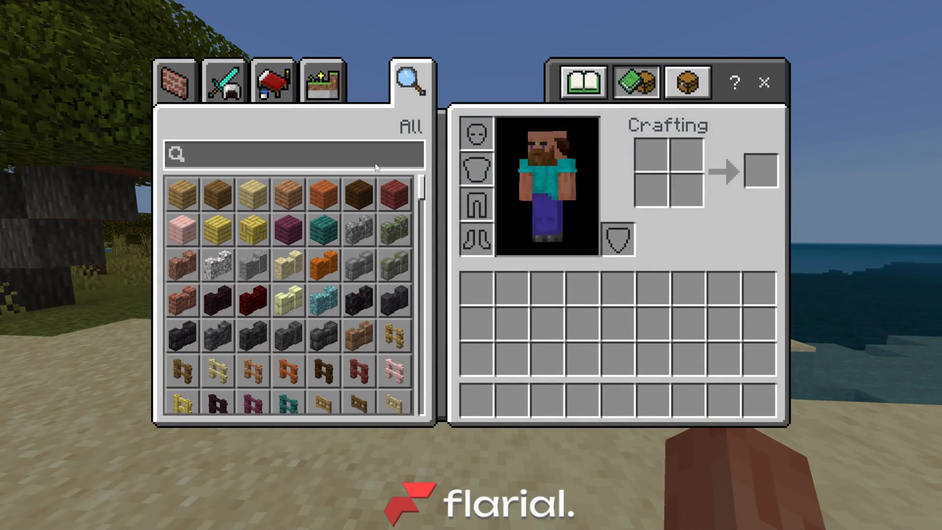
{"action": "mouse_move", "coordinate": [359, 371]}
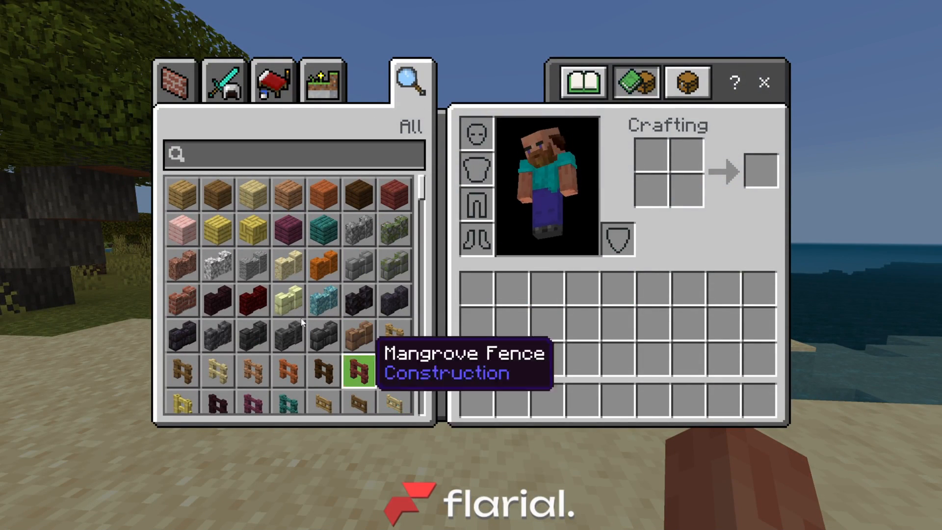
{"action": "key", "text": "Escape"}
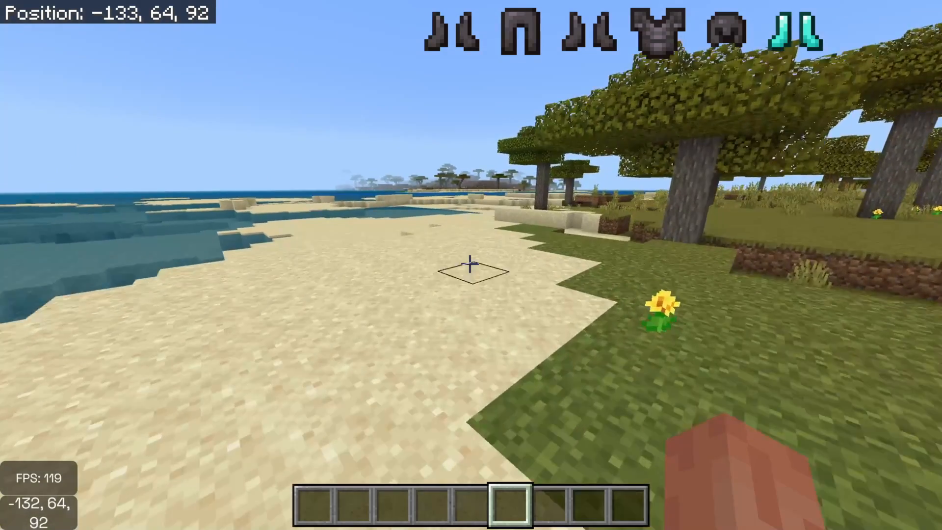
{"action": "key", "text": "e"}
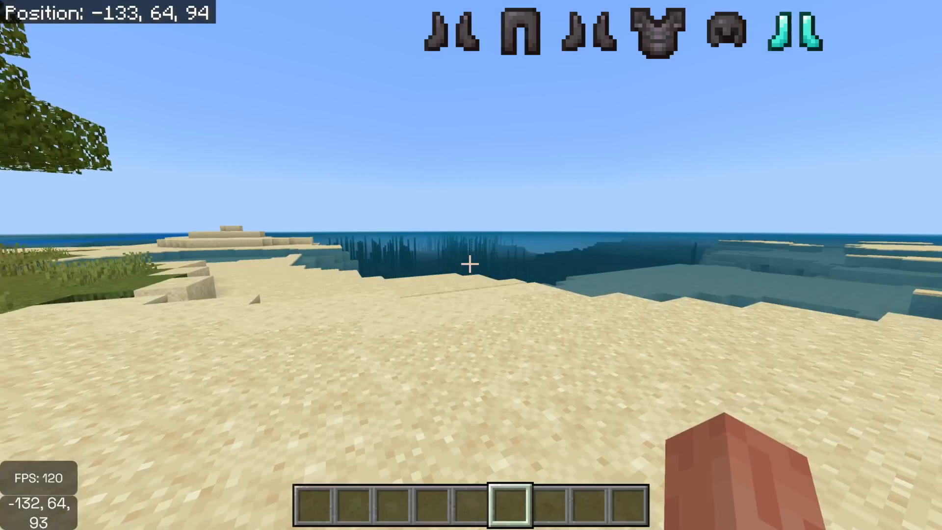
{"action": "key", "text": "w"}
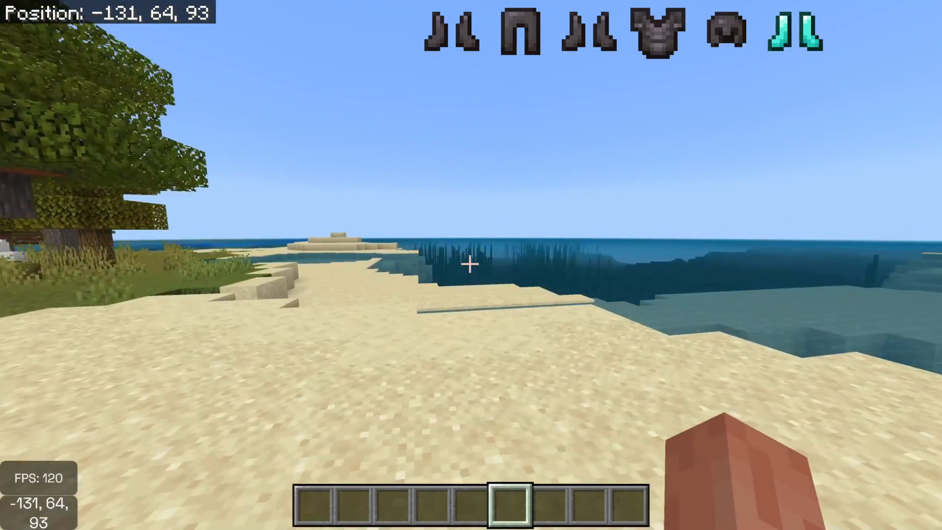
{"action": "key", "text": "w"}
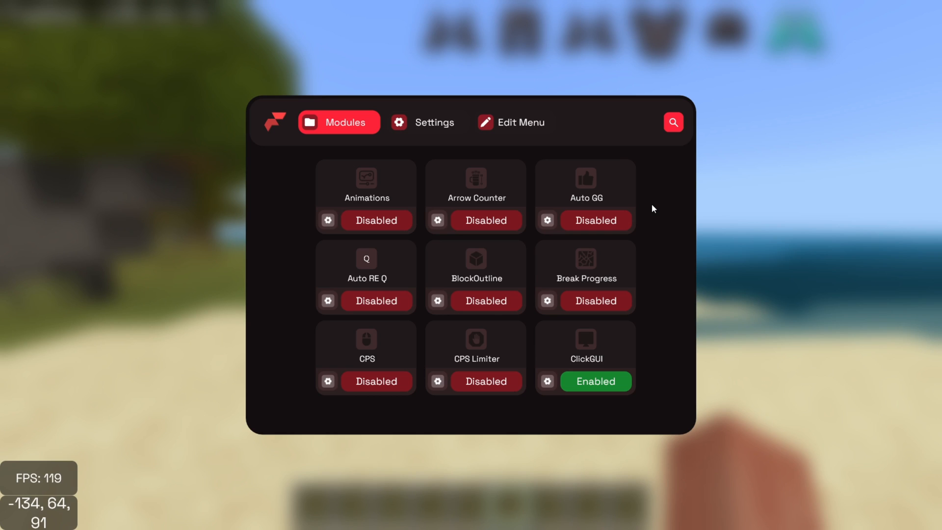
{"action": "mouse_move", "coordinate": [669, 277]}
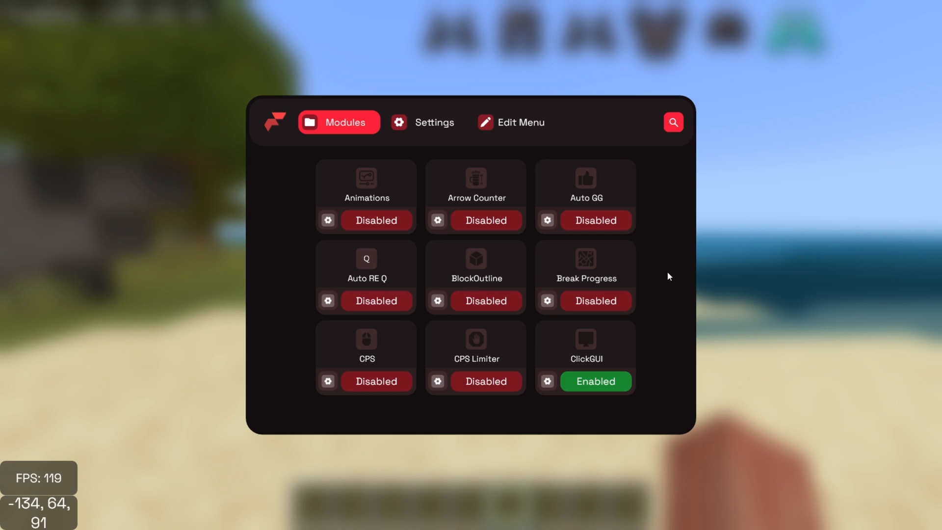
{"action": "mouse_move", "coordinate": [588, 273]}
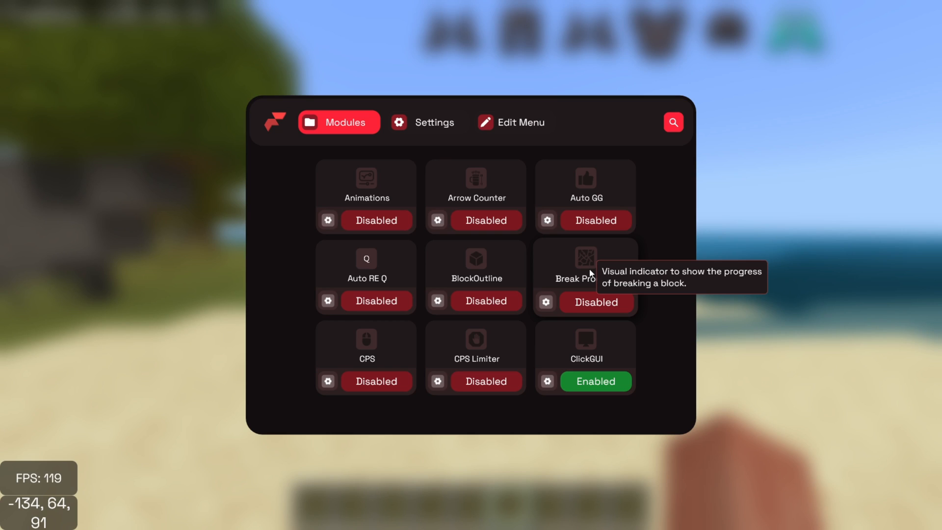
Search modules for 'zoom', confirm Zoom is Enabled, and close the menu
{"action": "left_click", "coordinate": [673, 122]}
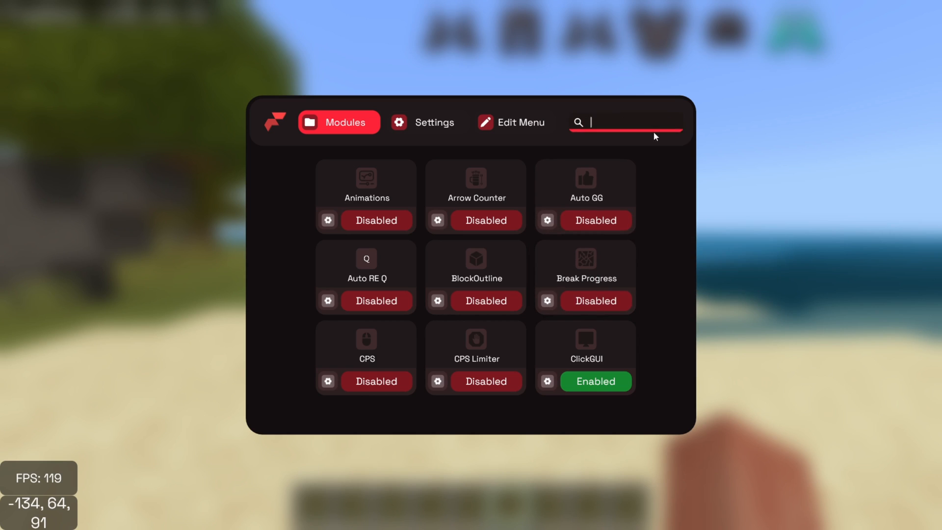
{"action": "type", "text": "zoom"}
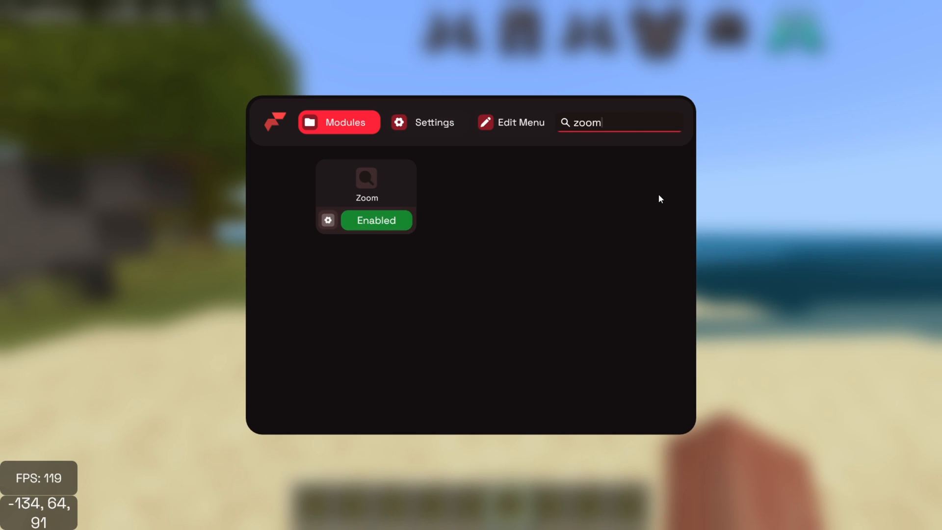
{"action": "mouse_move", "coordinate": [282, 128]}
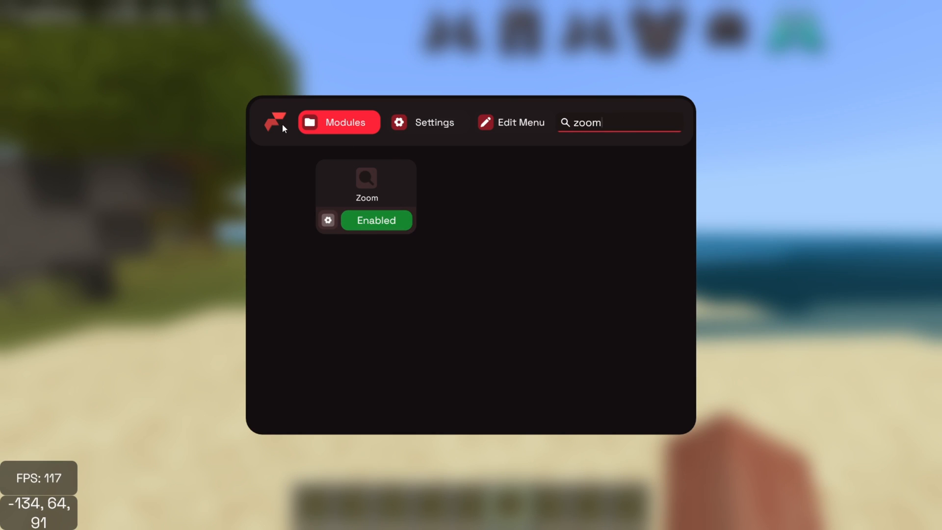
{"action": "key", "text": "Escape"}
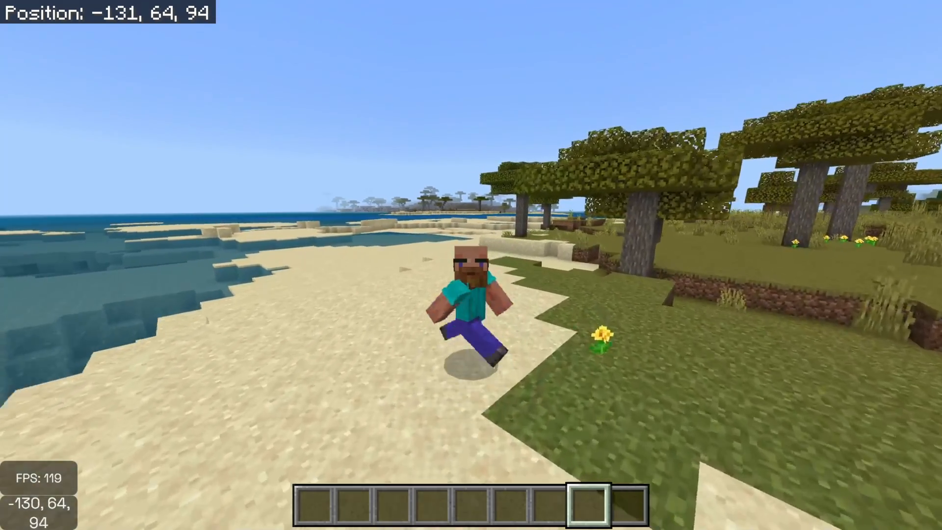